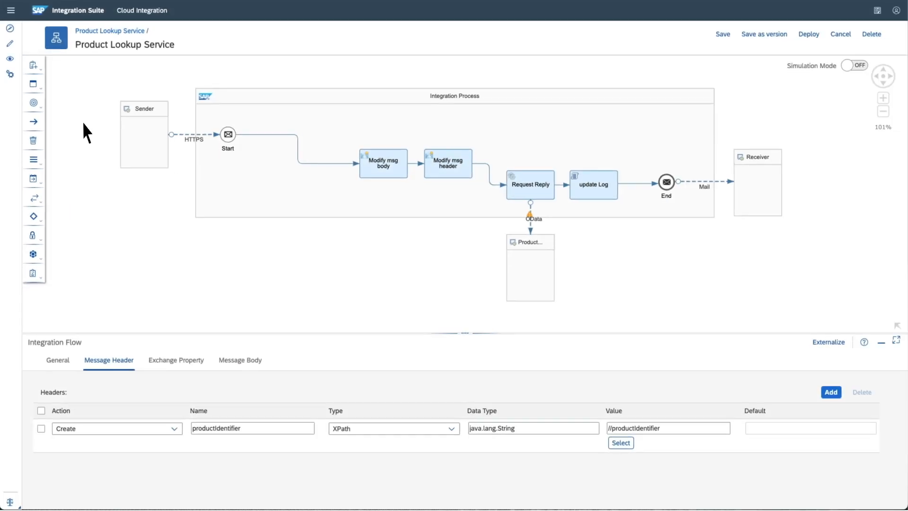
Show the Converter steps from the Transformation palette for the Product Lookup Service flow
click(33, 83)
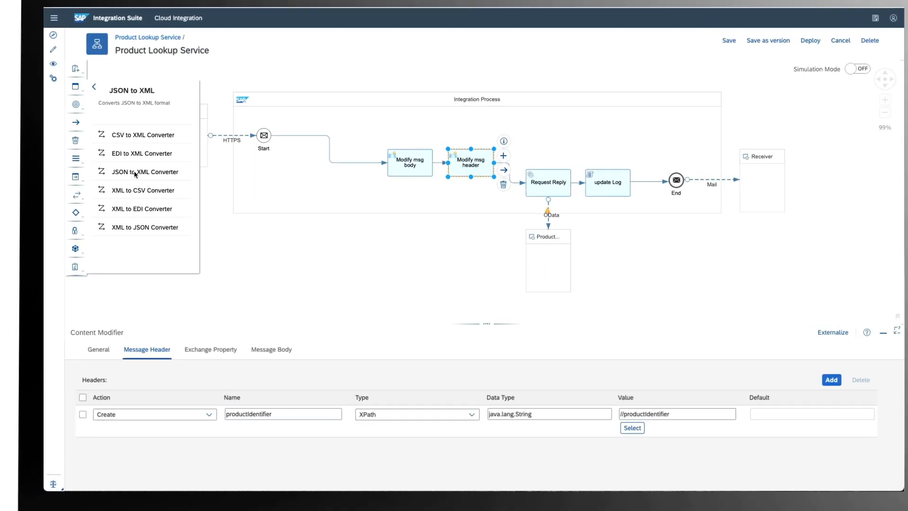
Open Discover and scroll through the 248 prebuilt integration packages
click(10, 31)
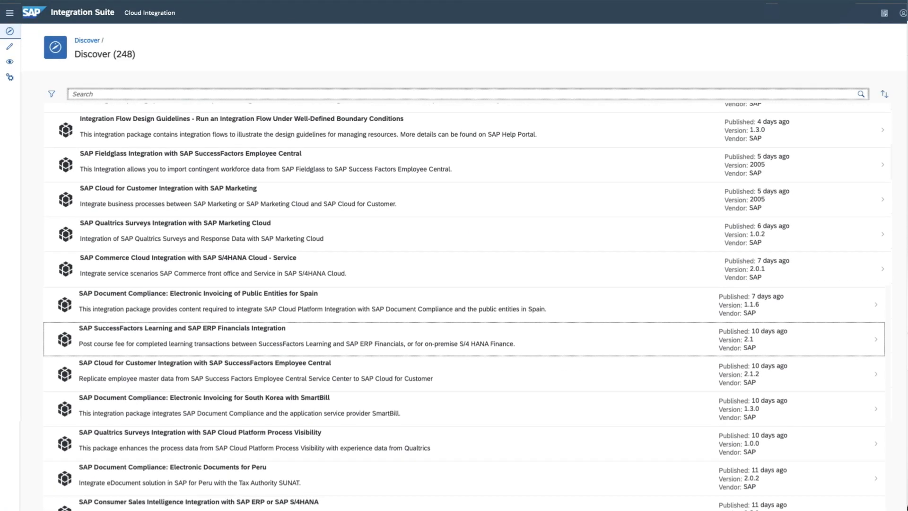
scroll(down, 3)
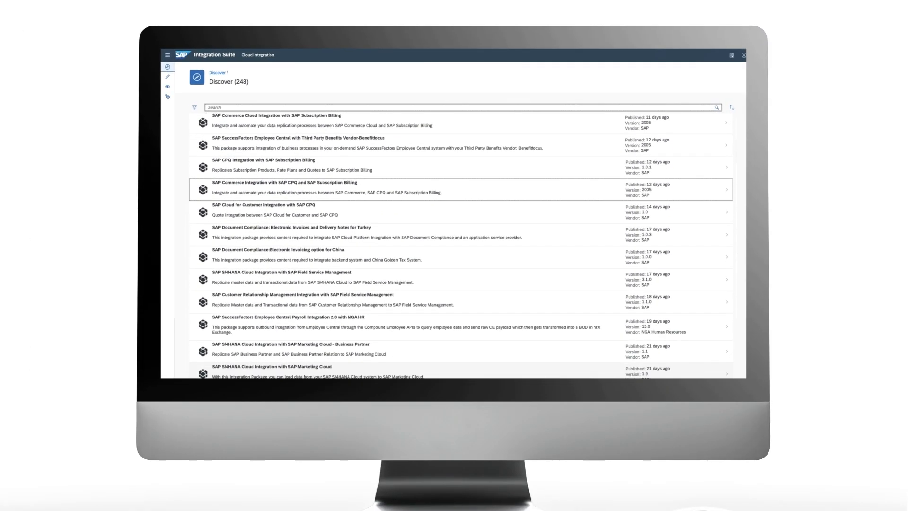
scroll(down, 3)
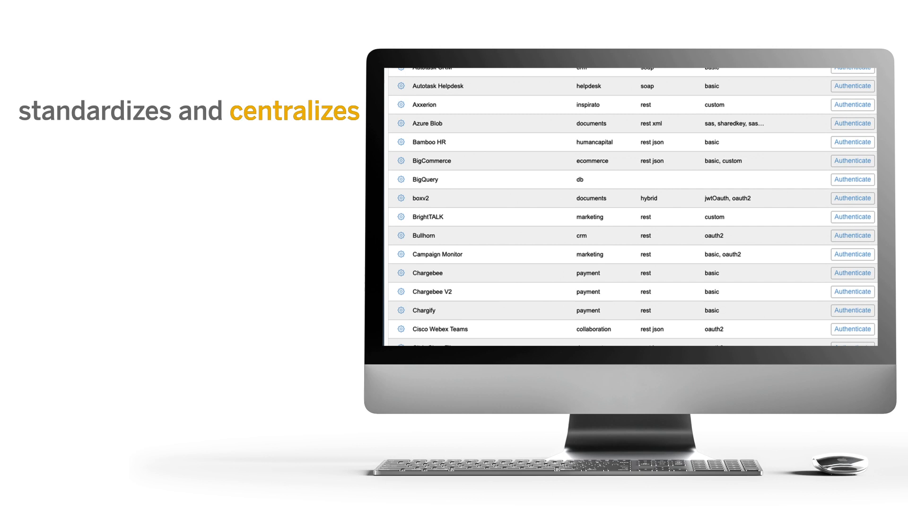
Scroll down the Open Connectors catalog listing apps like Azure Blob and BambooHR
scroll(down, 3)
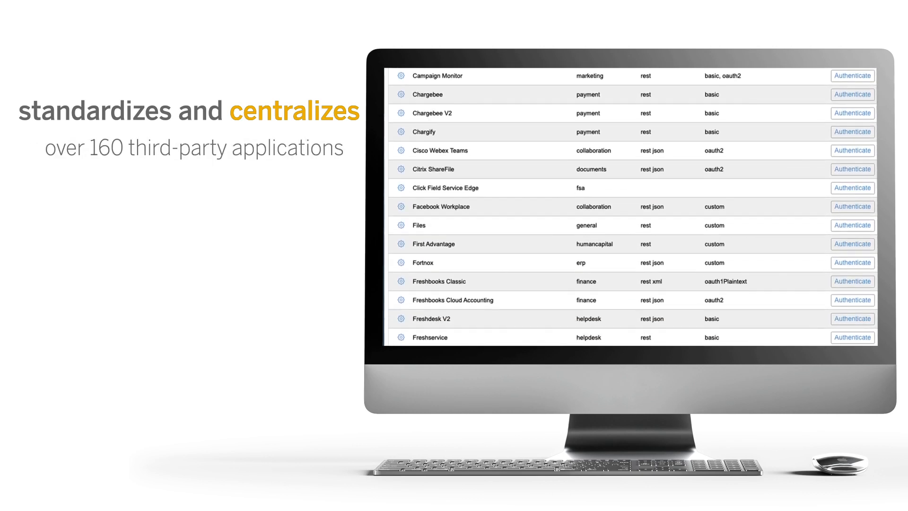
scroll(down, 3)
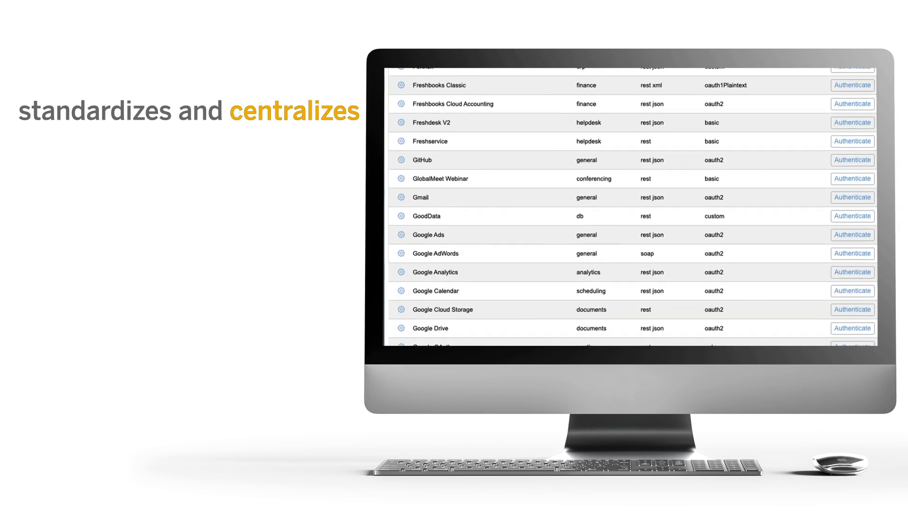
scroll(down, 3)
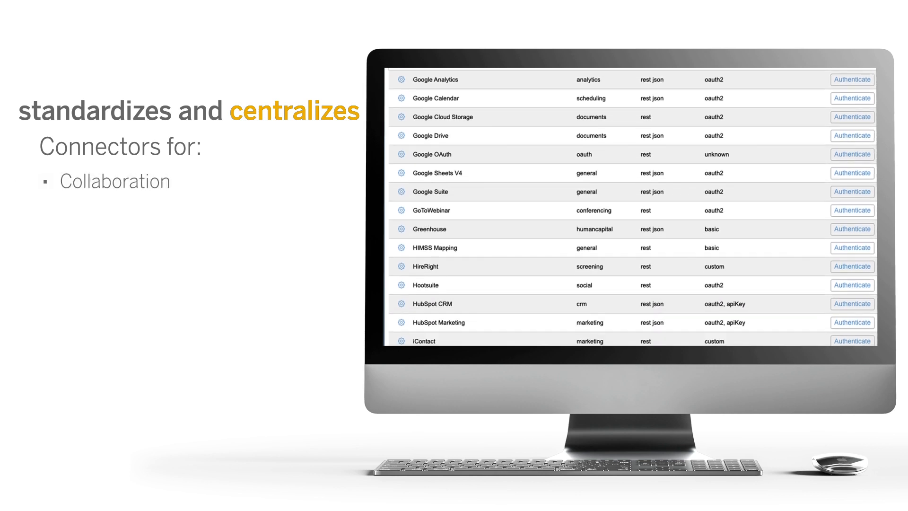
scroll(down, 3)
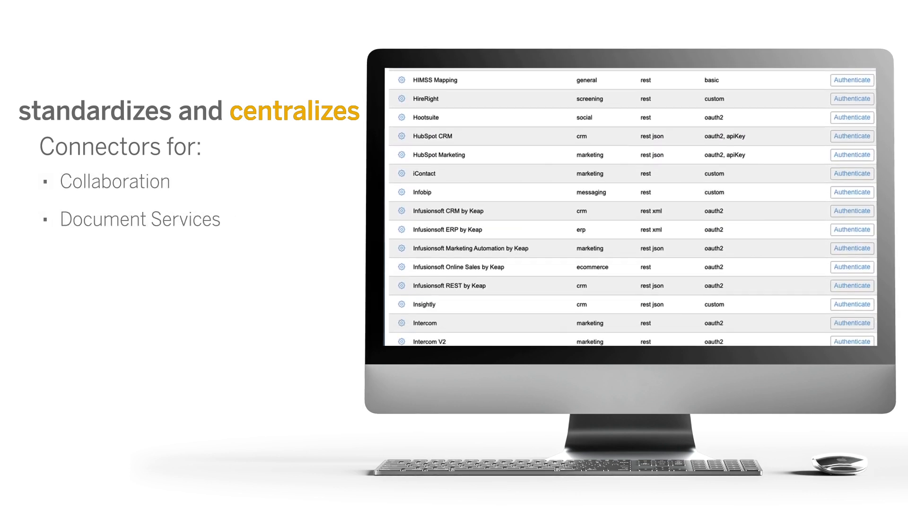
scroll(down, 3)
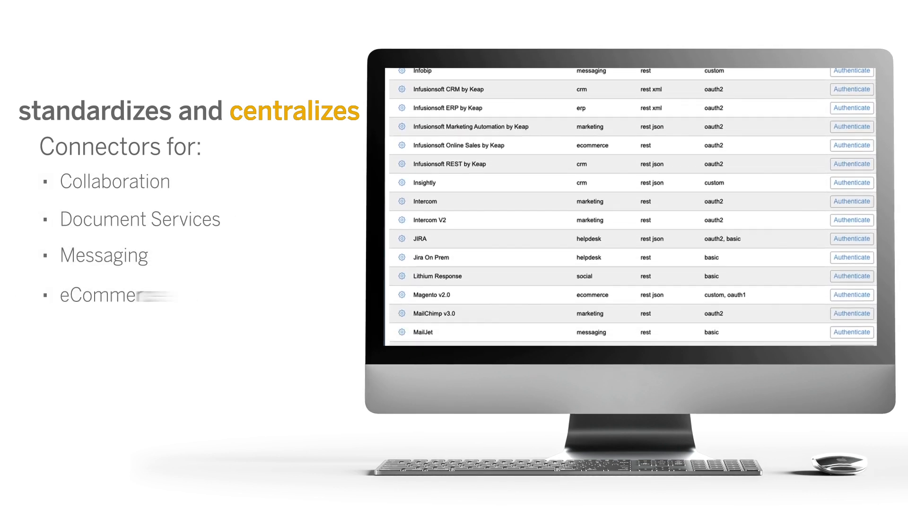
scroll(down, 3)
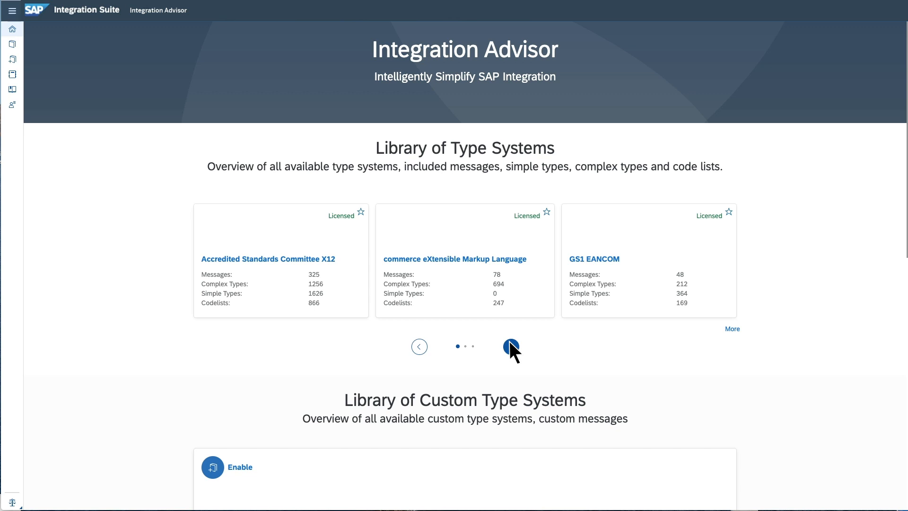
Page through the type system cards, then open the World Corp Distributors (Germany) mapping
click(510, 346)
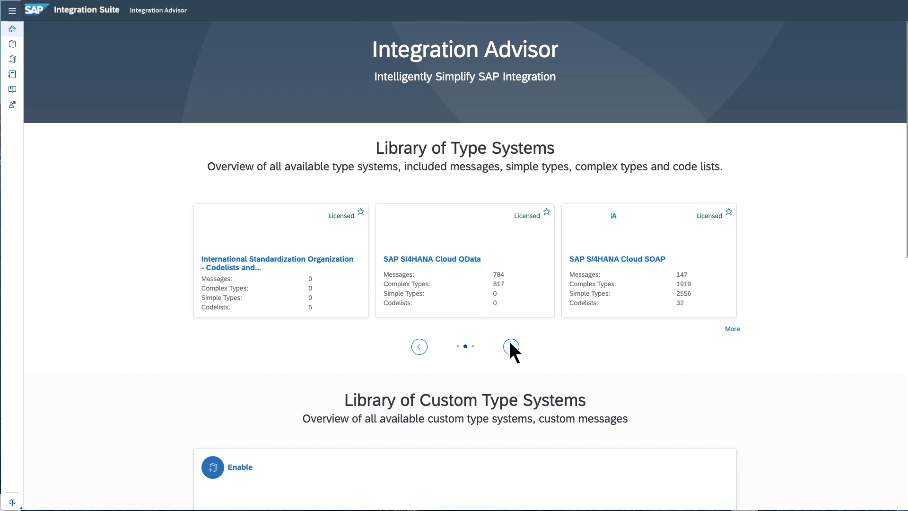
click(510, 347)
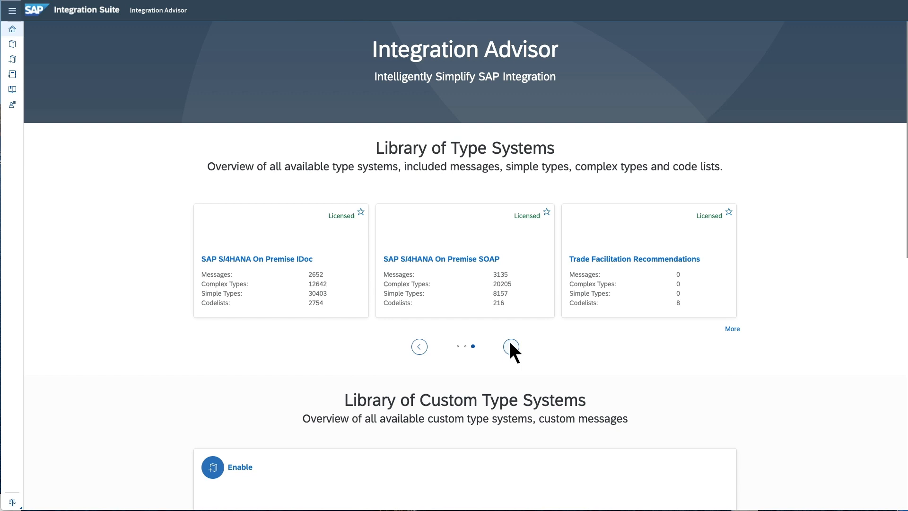
mouse_move(15, 47)
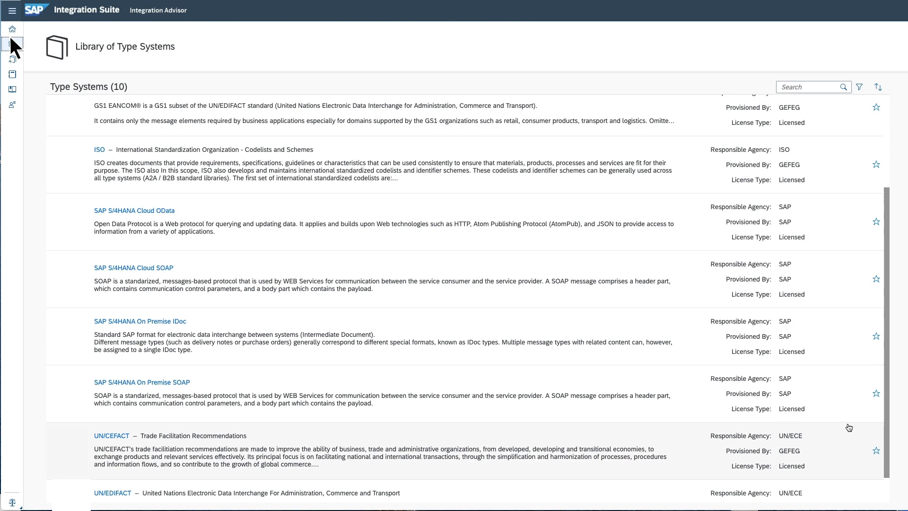
click(12, 28)
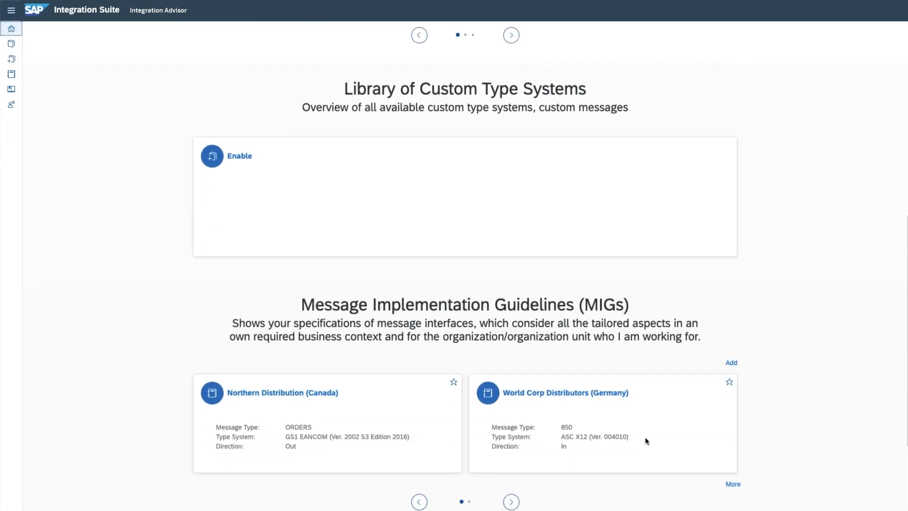
click(565, 392)
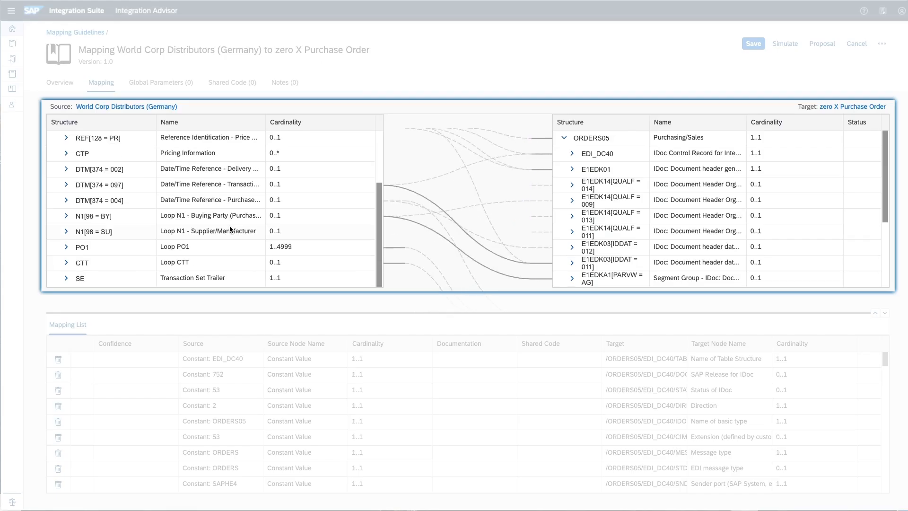
click(753, 43)
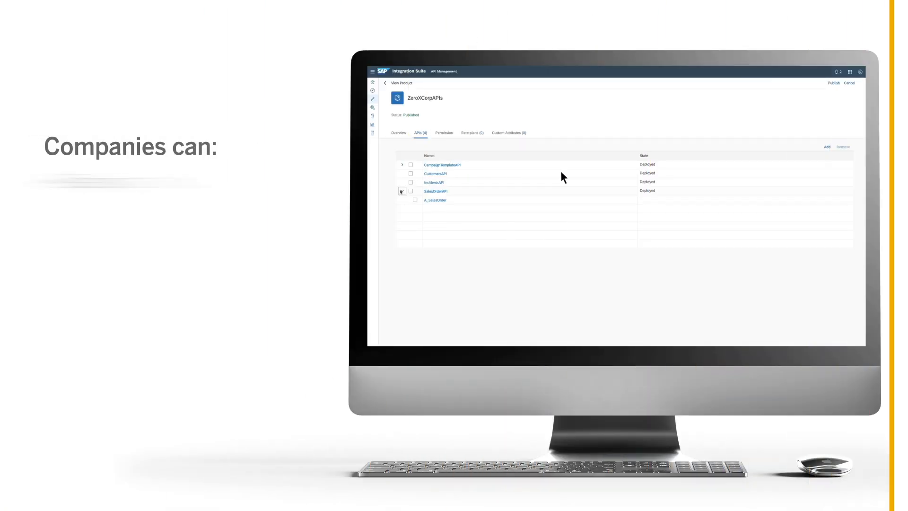
Add the selected APIs to the ZeroXCorpAPIs product and confirm
click(828, 146)
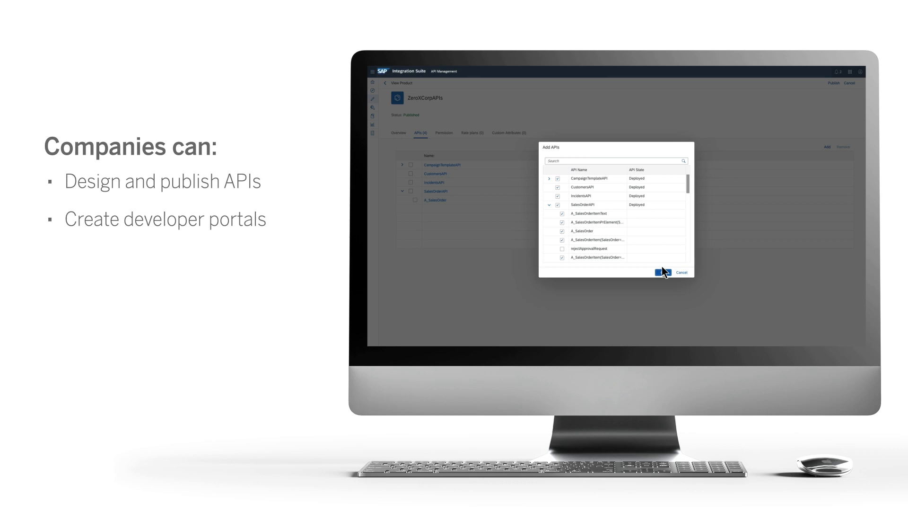
click(664, 273)
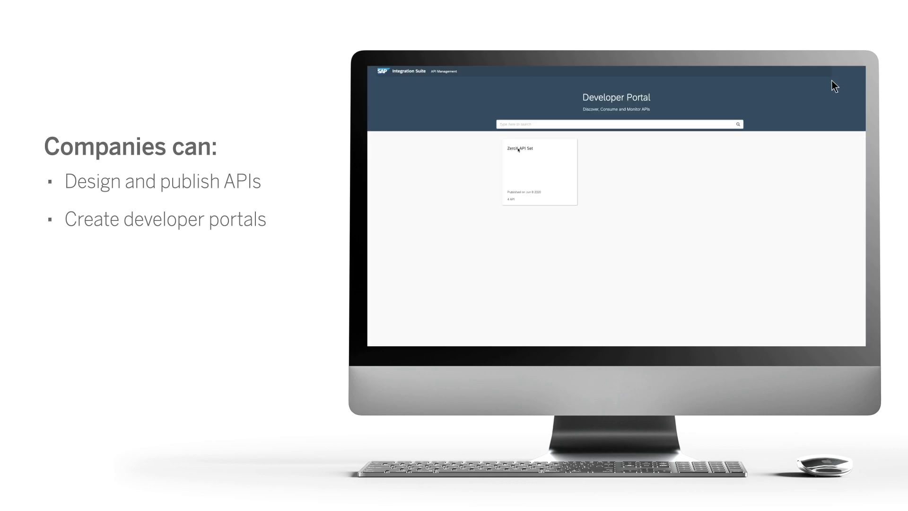
mouse_move(594, 163)
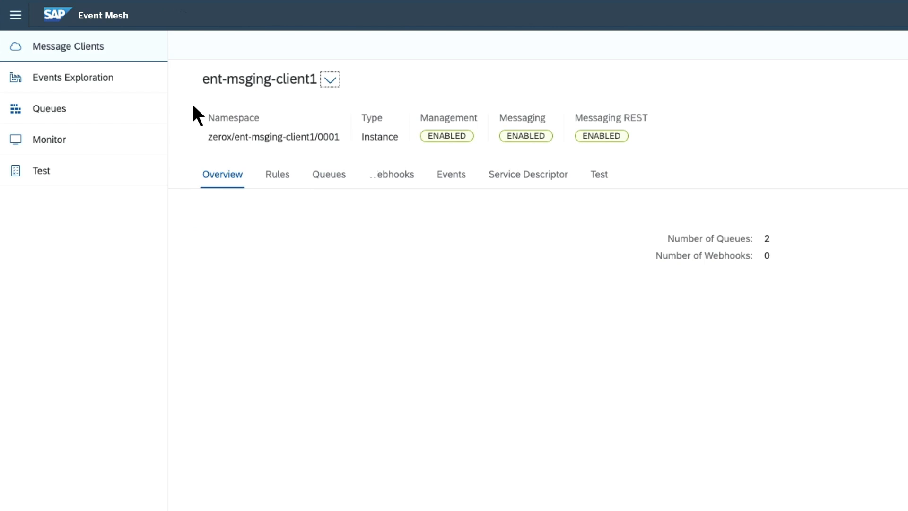
Browse the business events and the client's rules, then list all queues
click(73, 78)
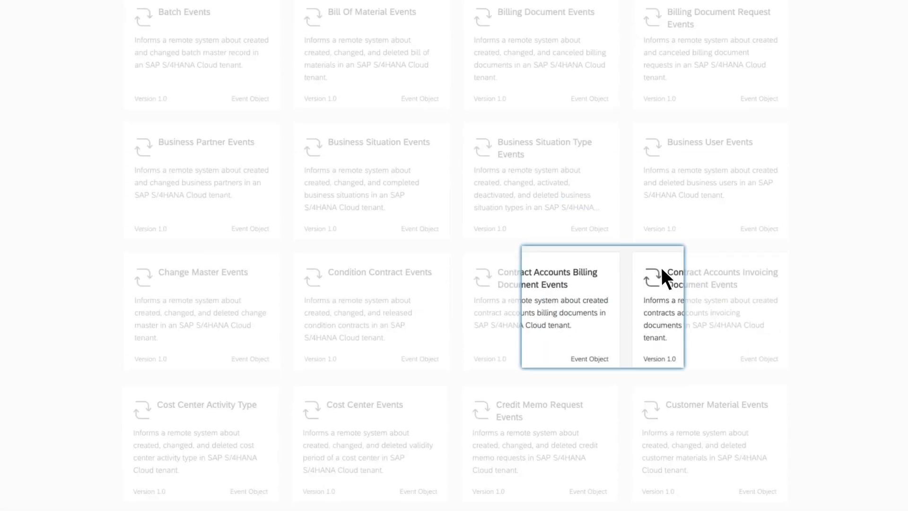
scroll(down, 3)
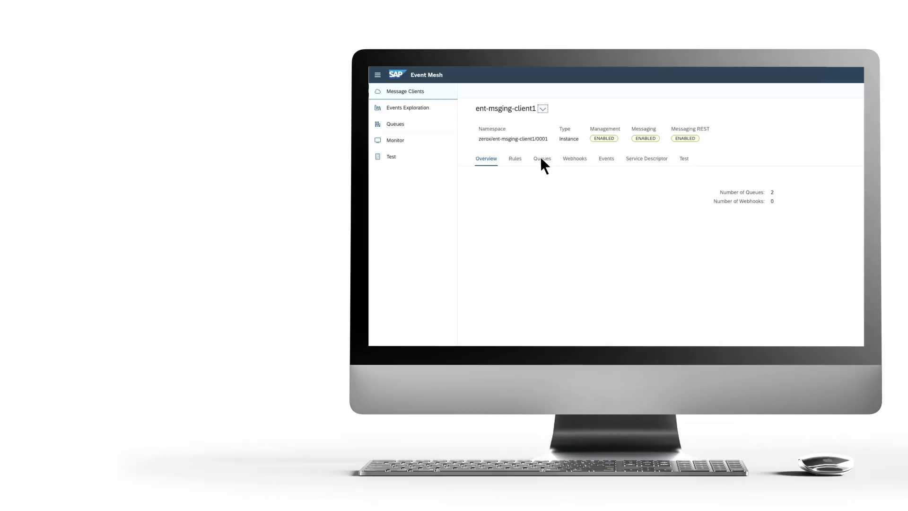
click(515, 158)
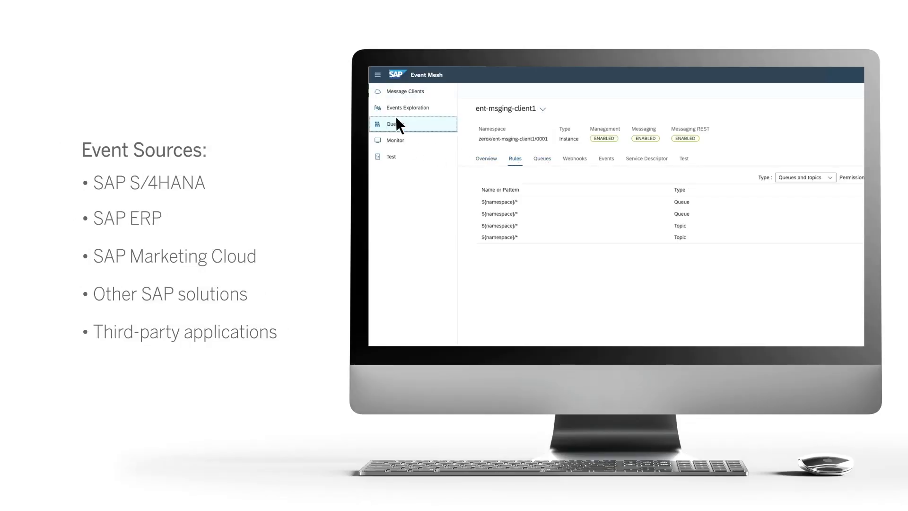
click(397, 124)
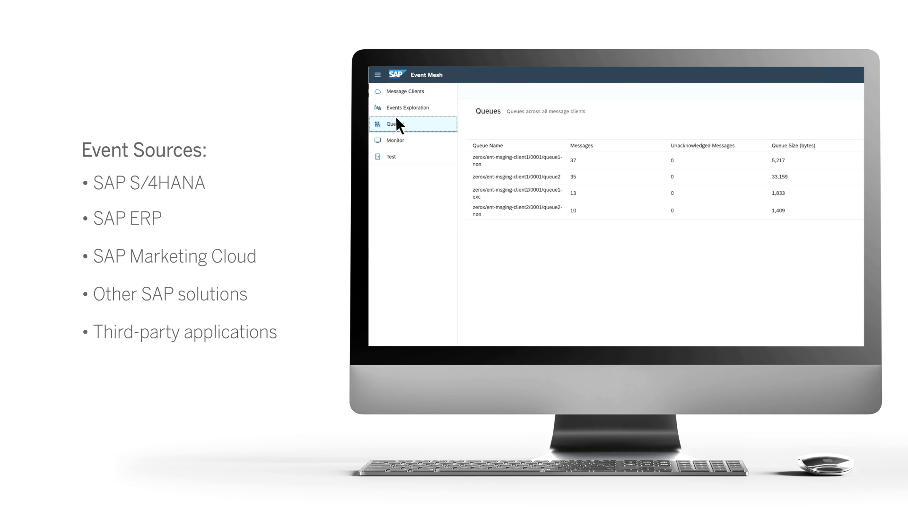